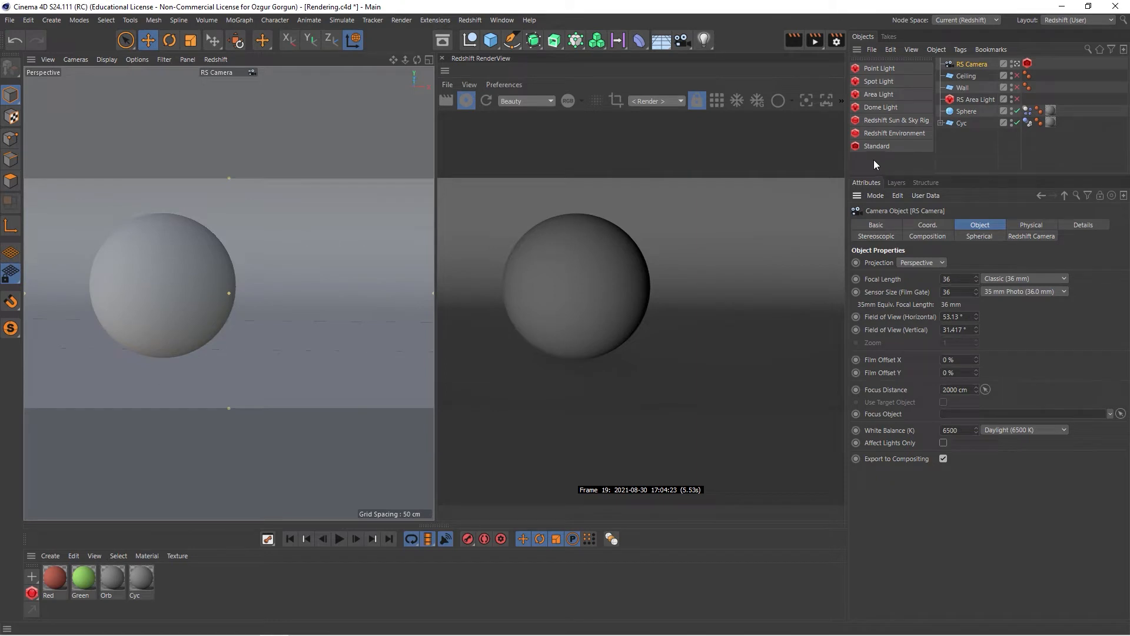
mouse_move(568, 87)
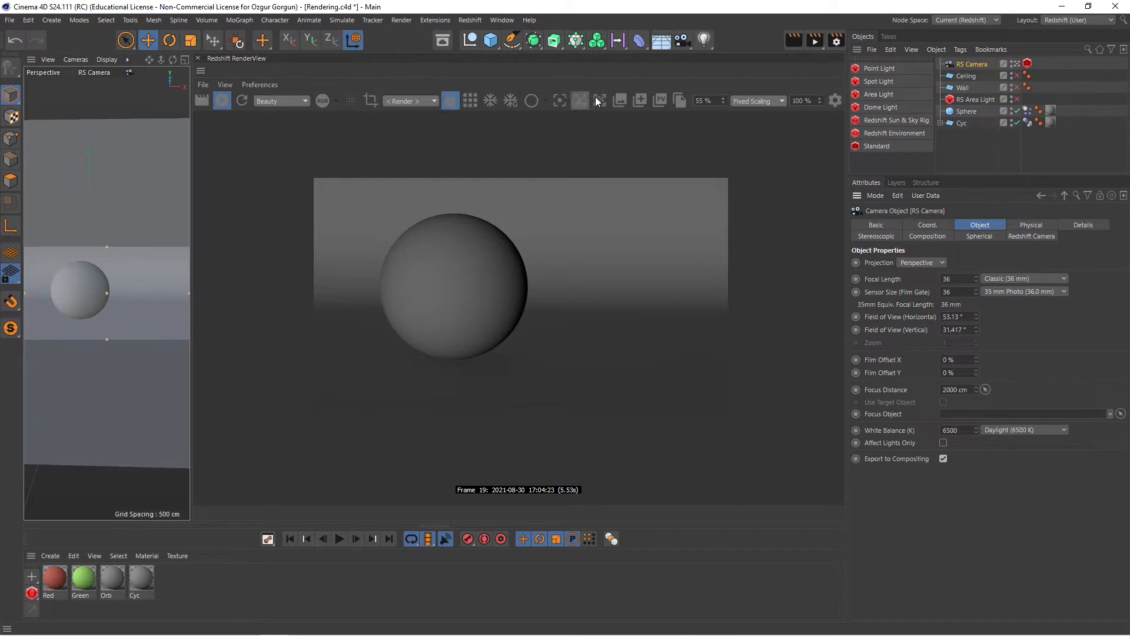
mouse_move(323, 184)
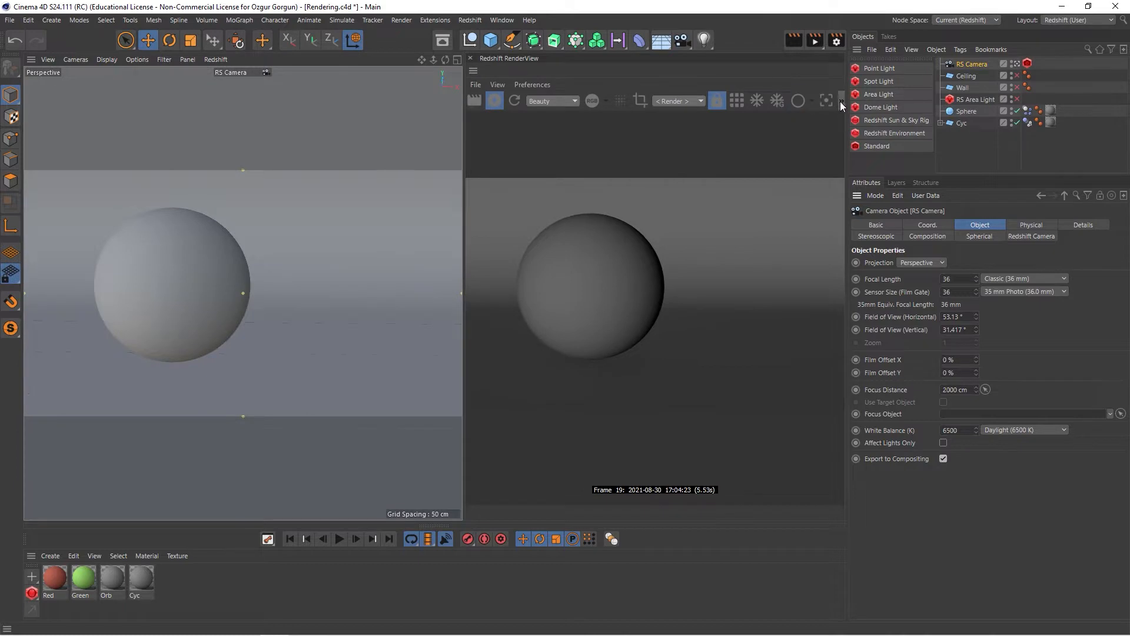
- Enlarge the Redshift RenderView panel so the sphere render fills most of the workspace
click(839, 101)
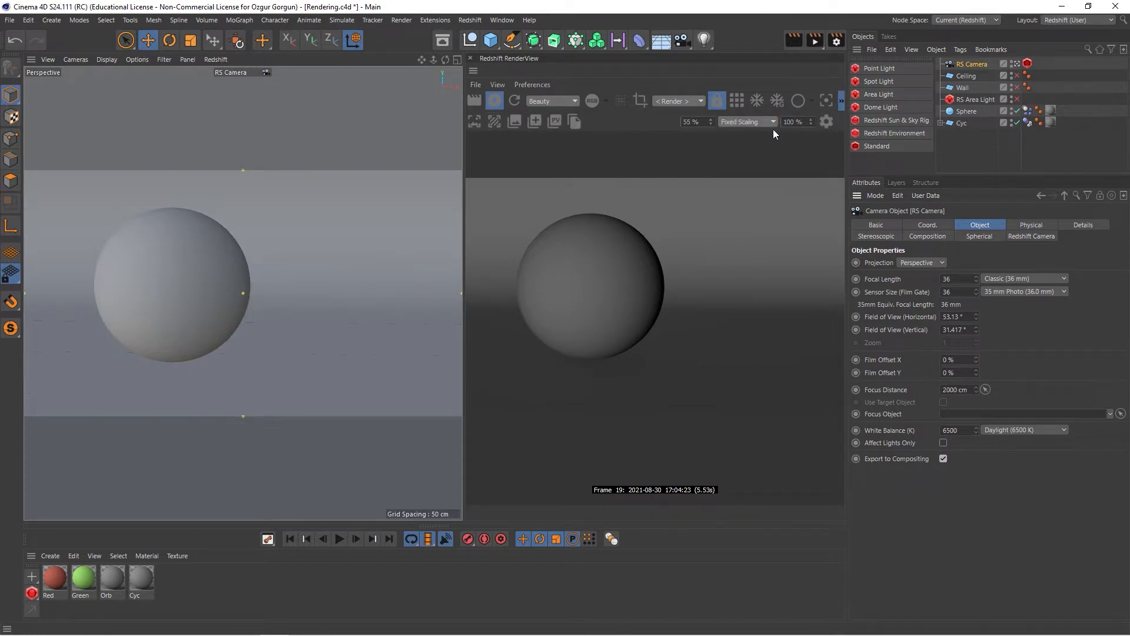
mouse_move(469, 168)
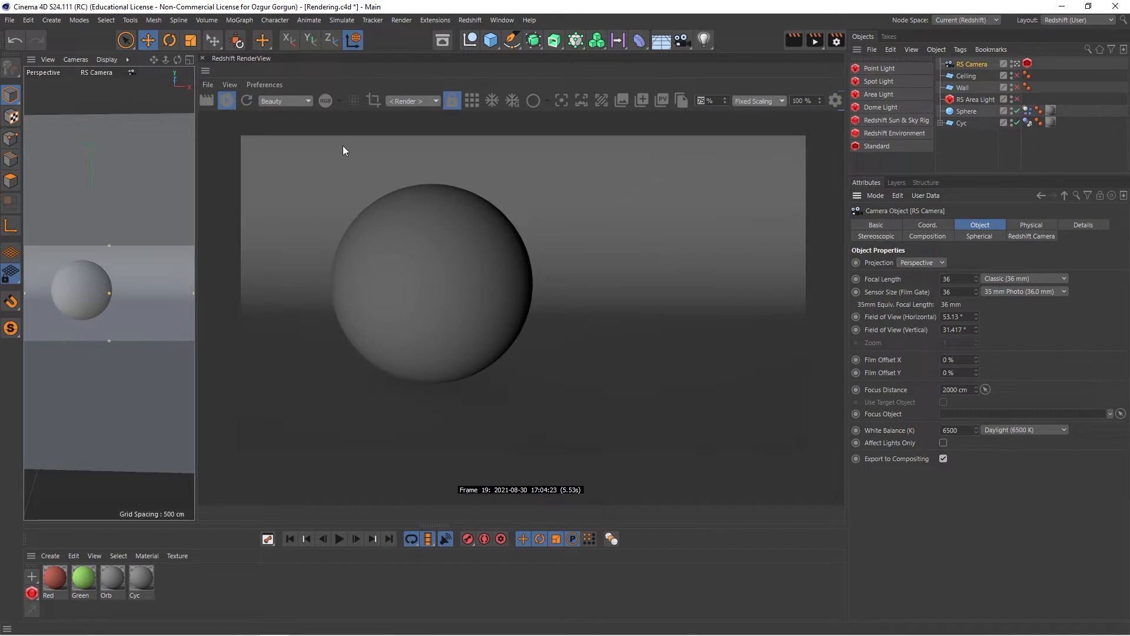
mouse_move(419, 198)
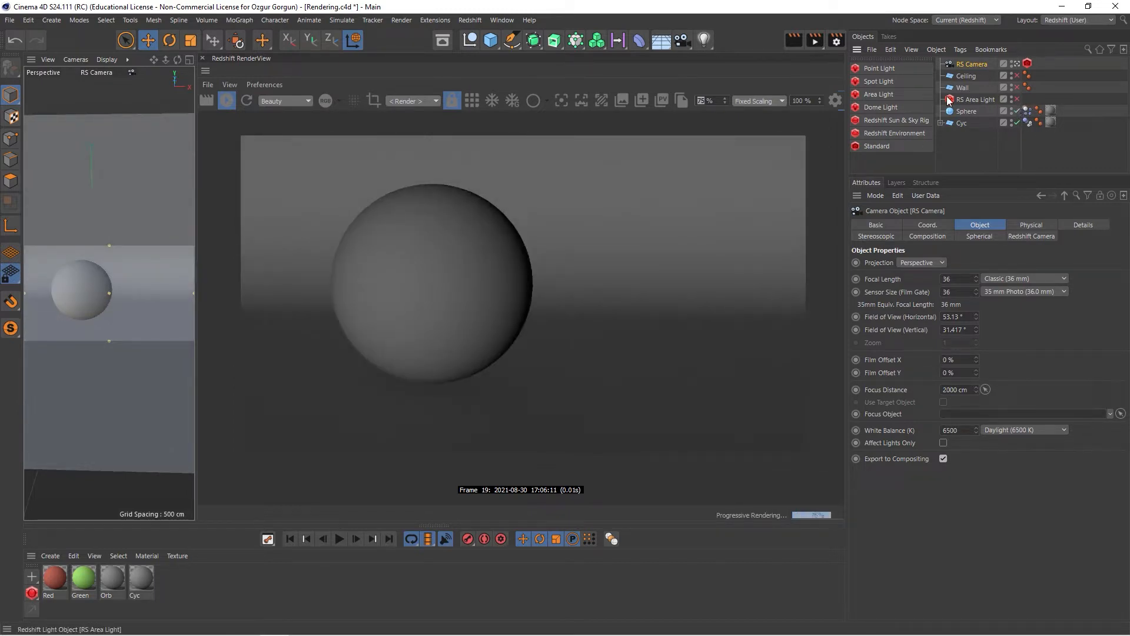
- Create a Redshift Dome Light and load the studio_small_05_4k HDRI as its texture, confirming the copy prompt
click(881, 107)
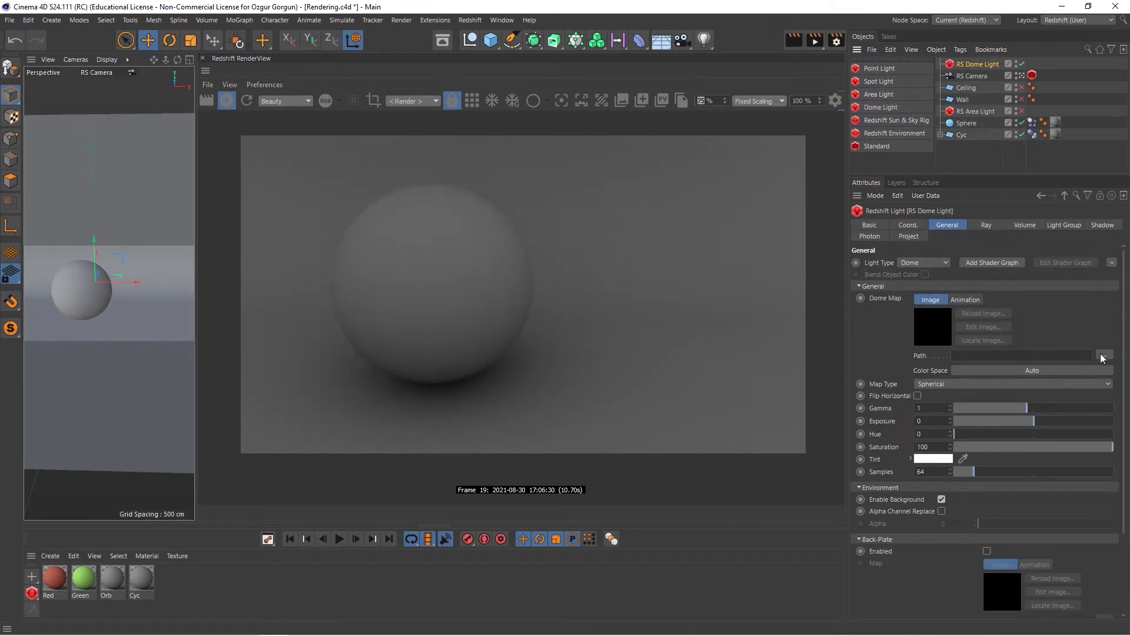
click(1104, 355)
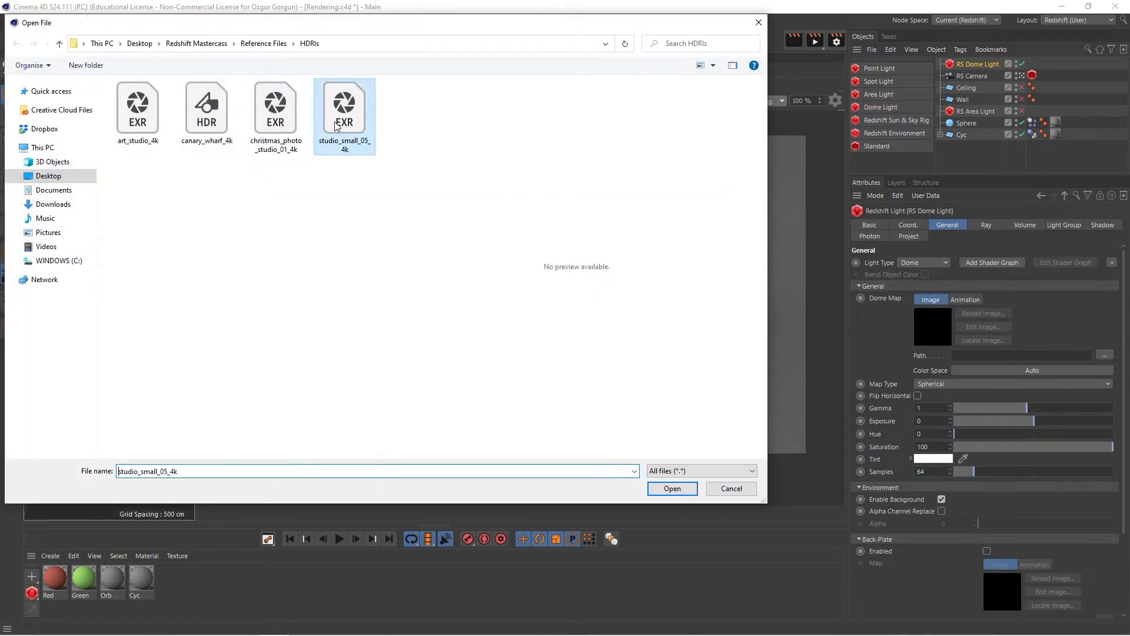
click(670, 488)
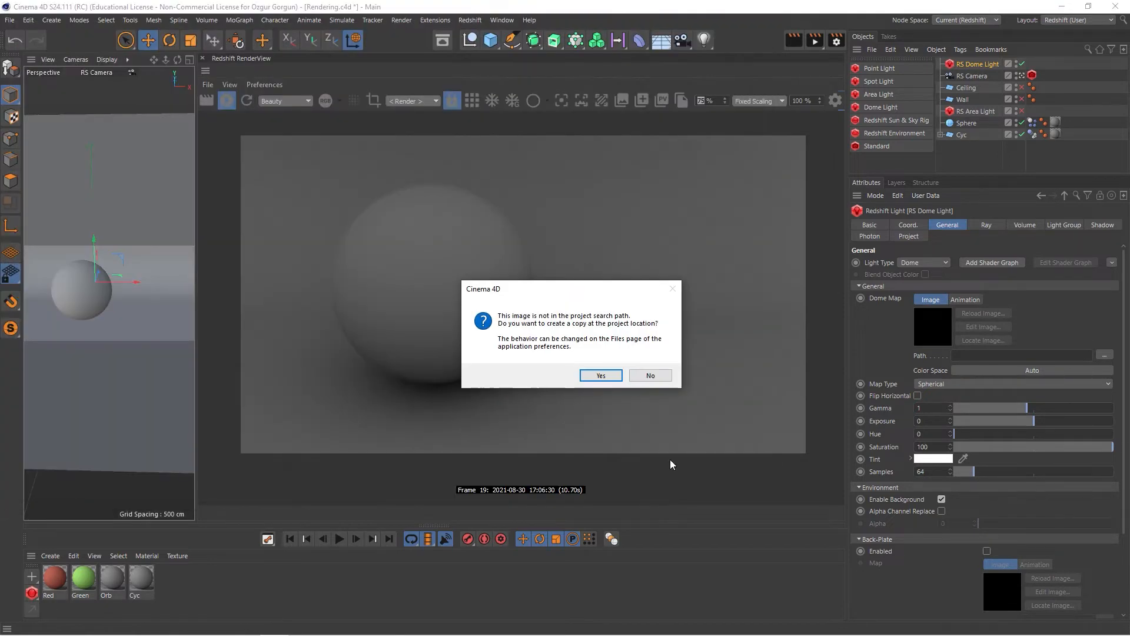
click(647, 375)
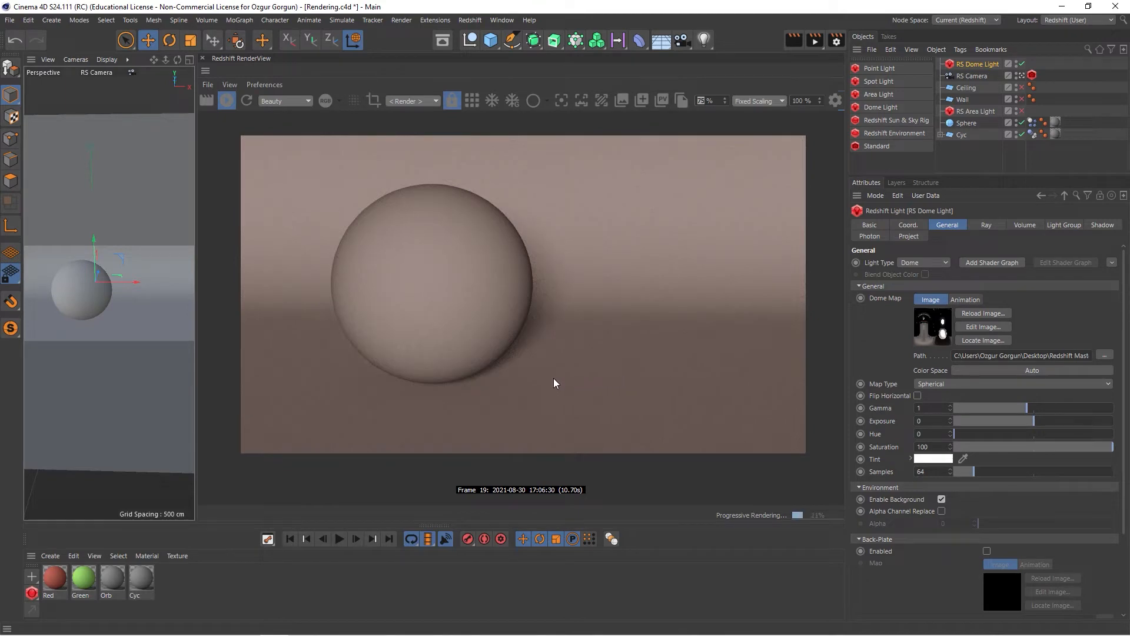
mouse_move(605, 293)
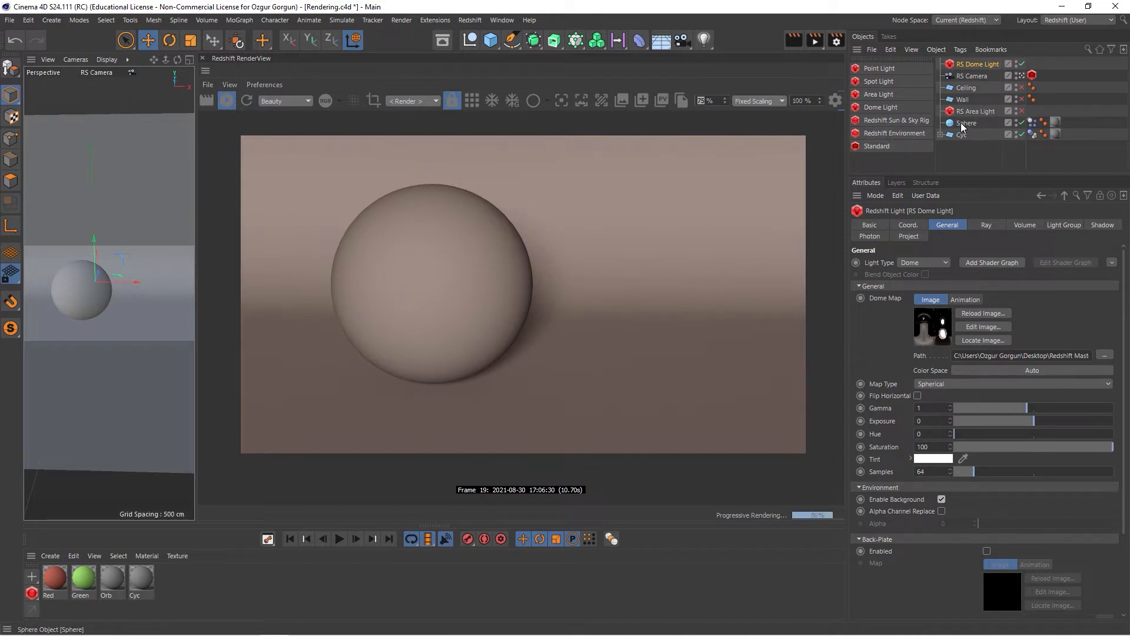
- Re-render the scene and store the result as snapshot_0 in the RenderView
click(1021, 65)
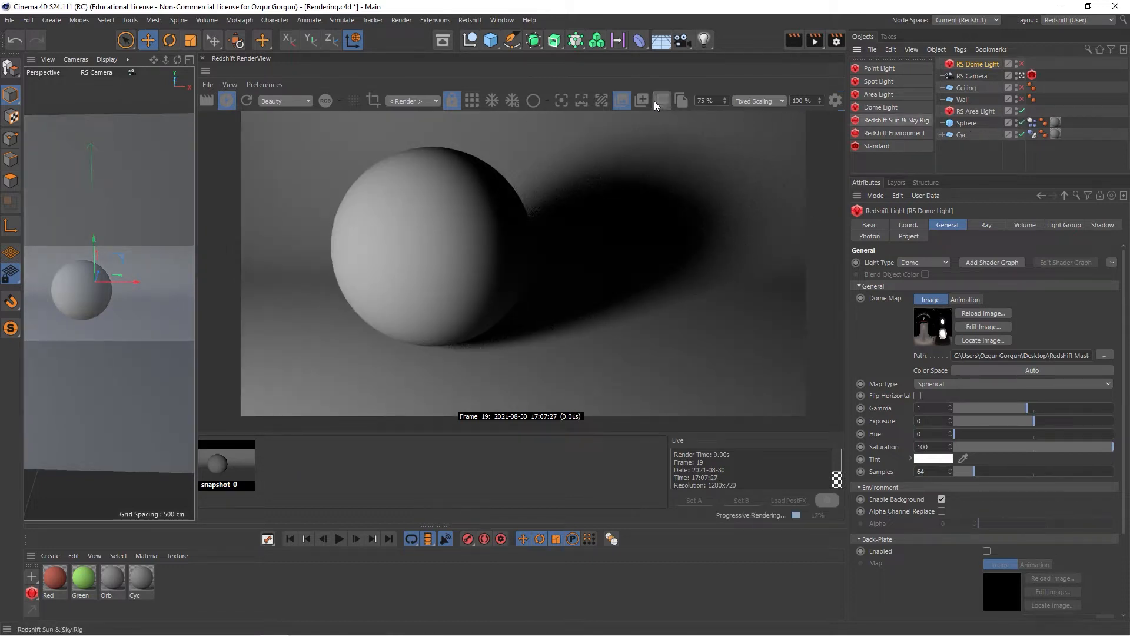
click(659, 100)
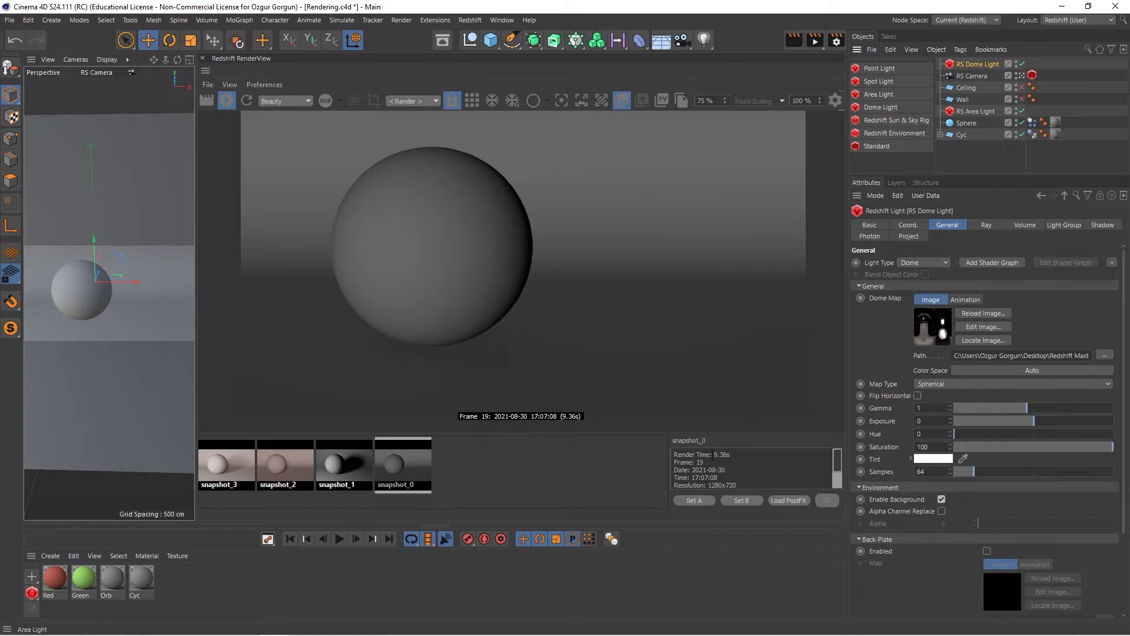
- Inspect snapshot_0's render time, then display snapshot_2 and snapshot_3 in turn
double_click(720, 454)
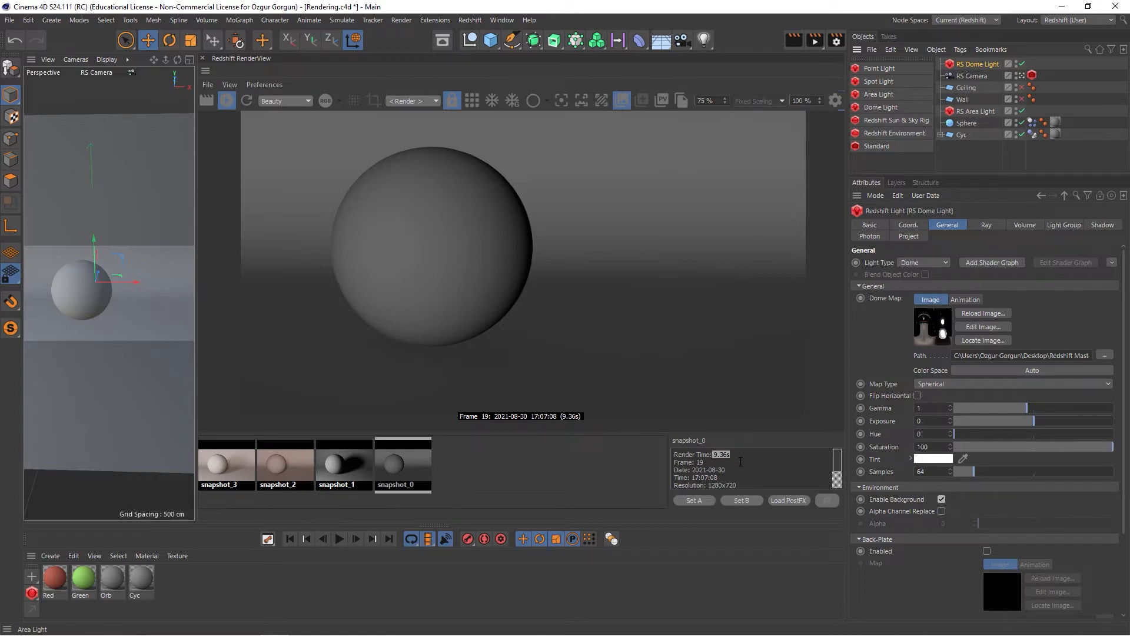
mouse_move(618, 432)
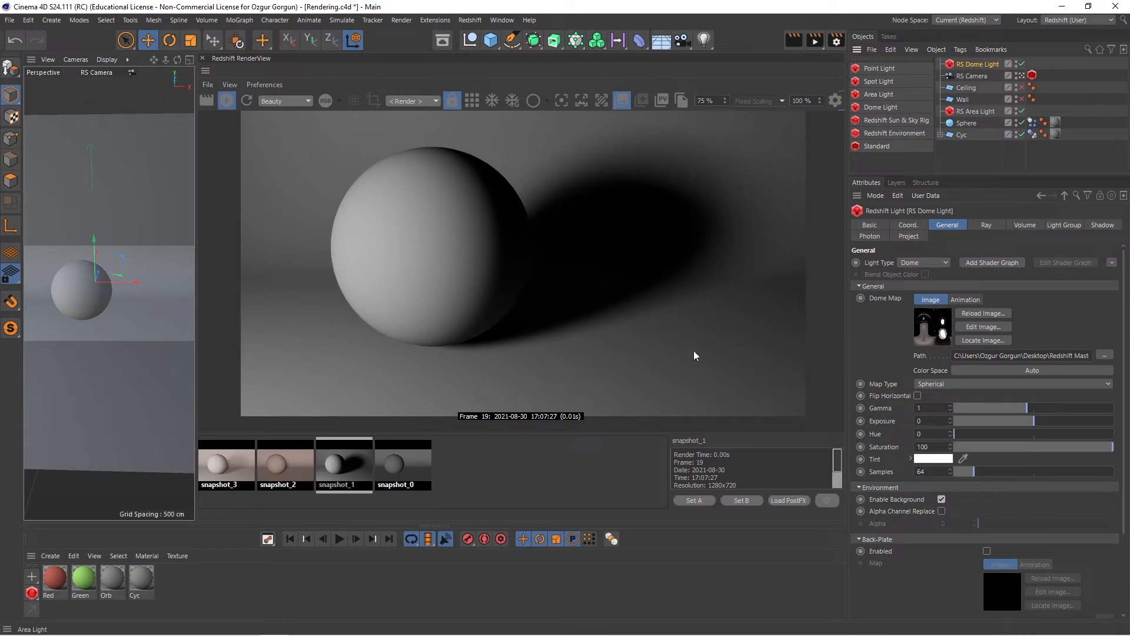
mouse_move(621, 144)
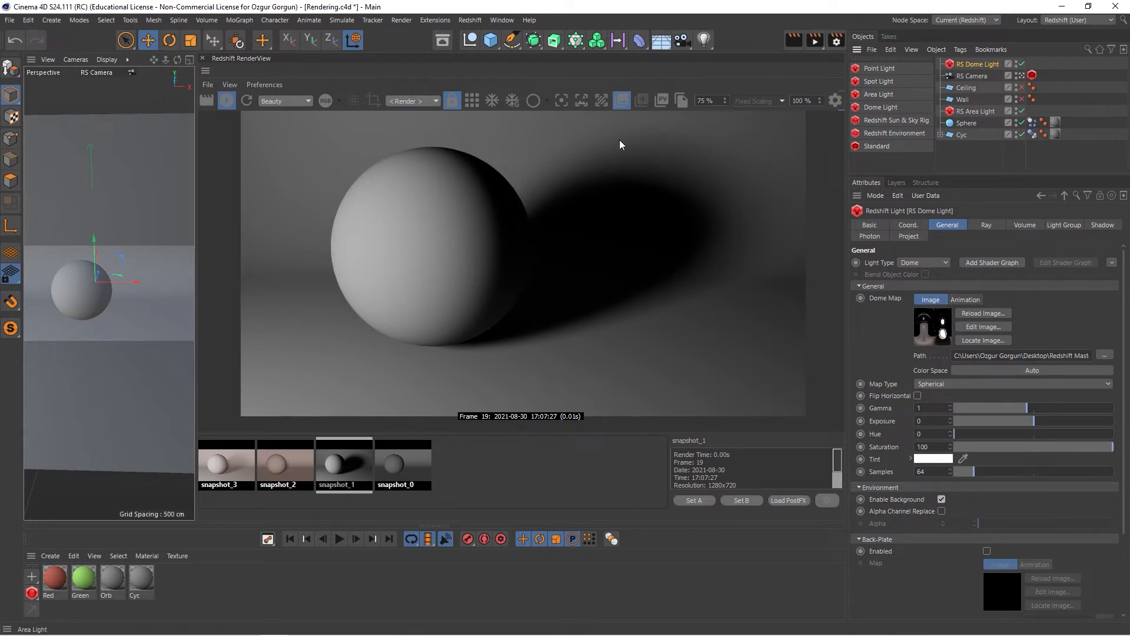
click(285, 464)
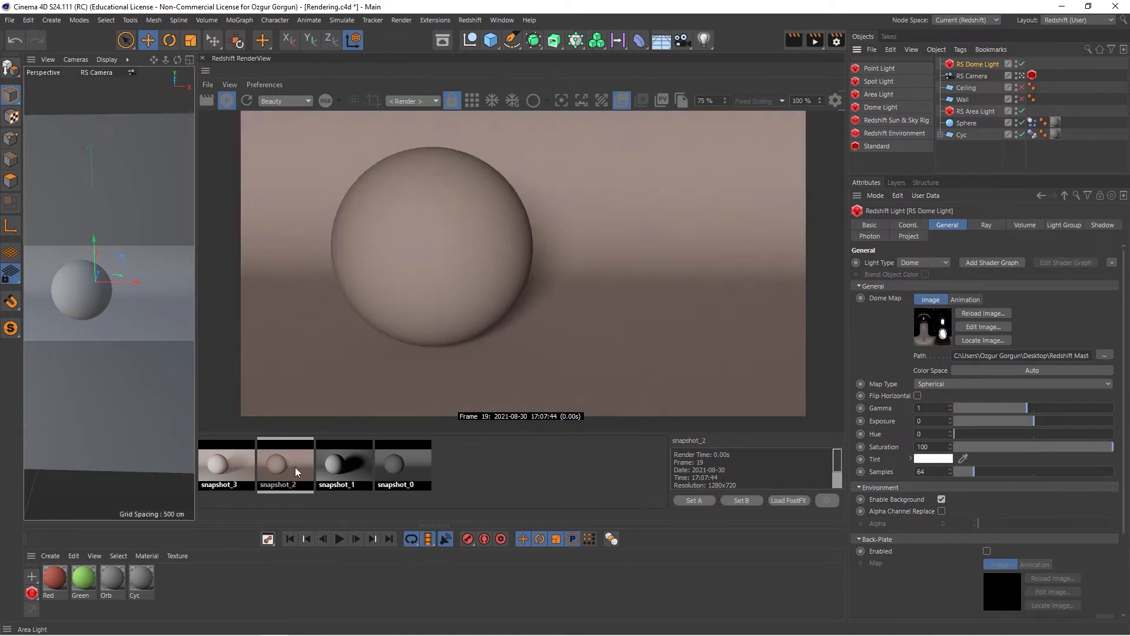
click(227, 464)
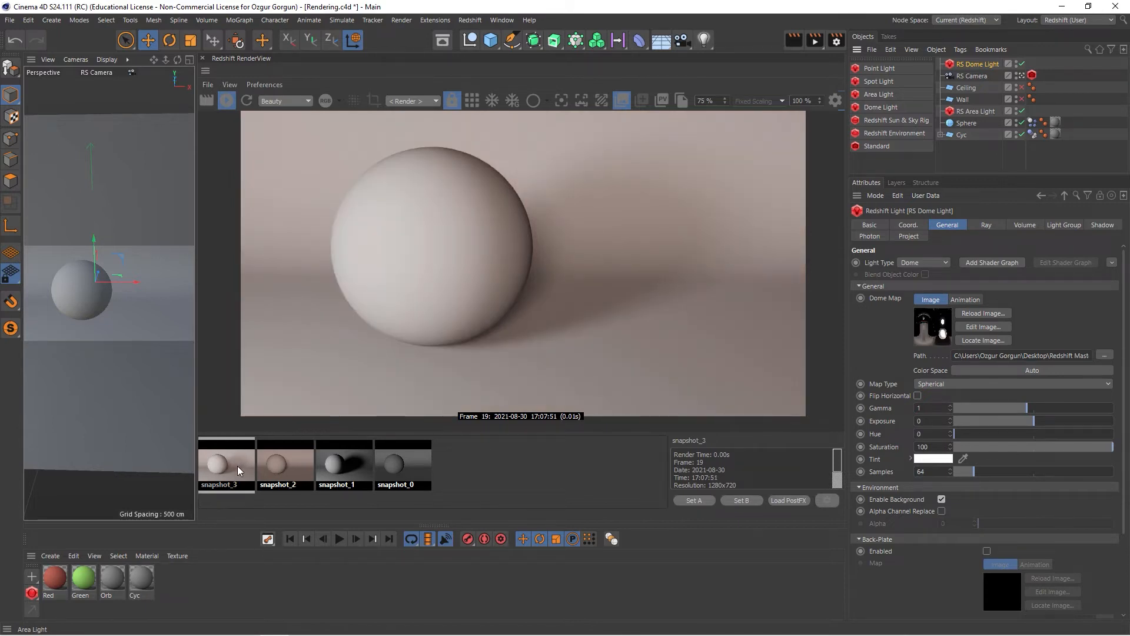
mouse_move(611, 97)
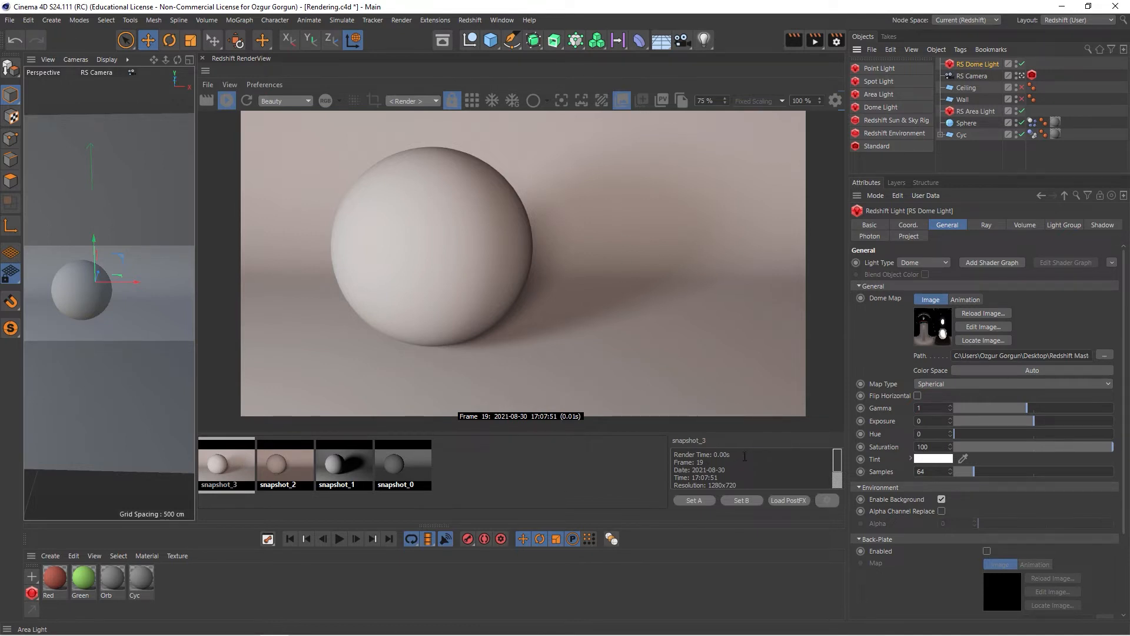
mouse_move(841, 210)
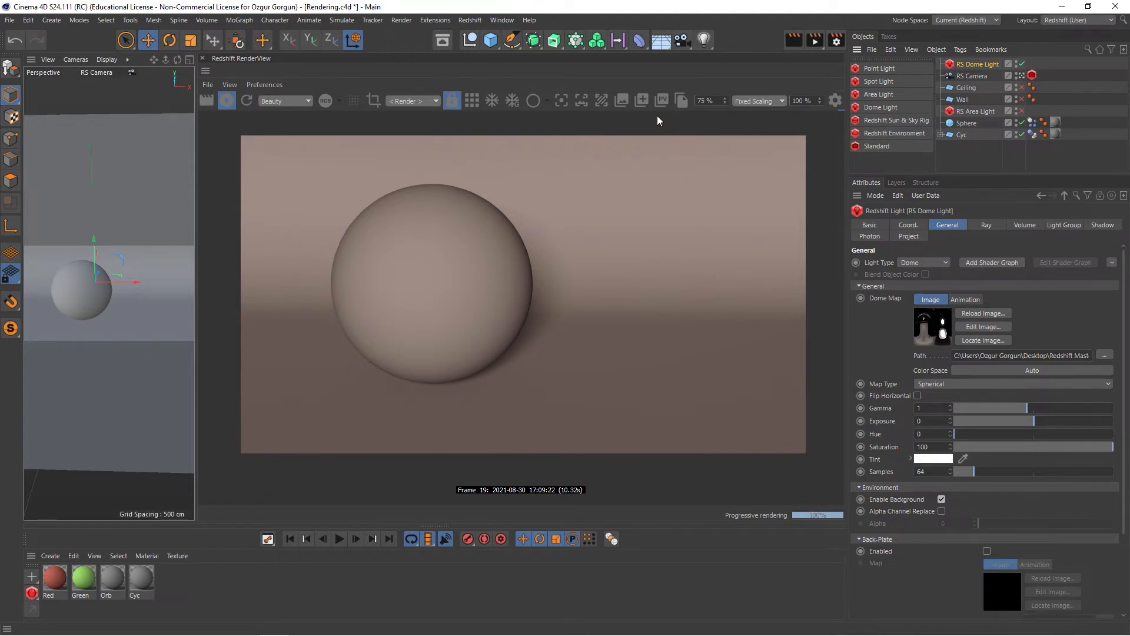
- Store the warm dome-lit render as a fifth snapshot, view snapshot_2, then display snapshot_4
click(622, 100)
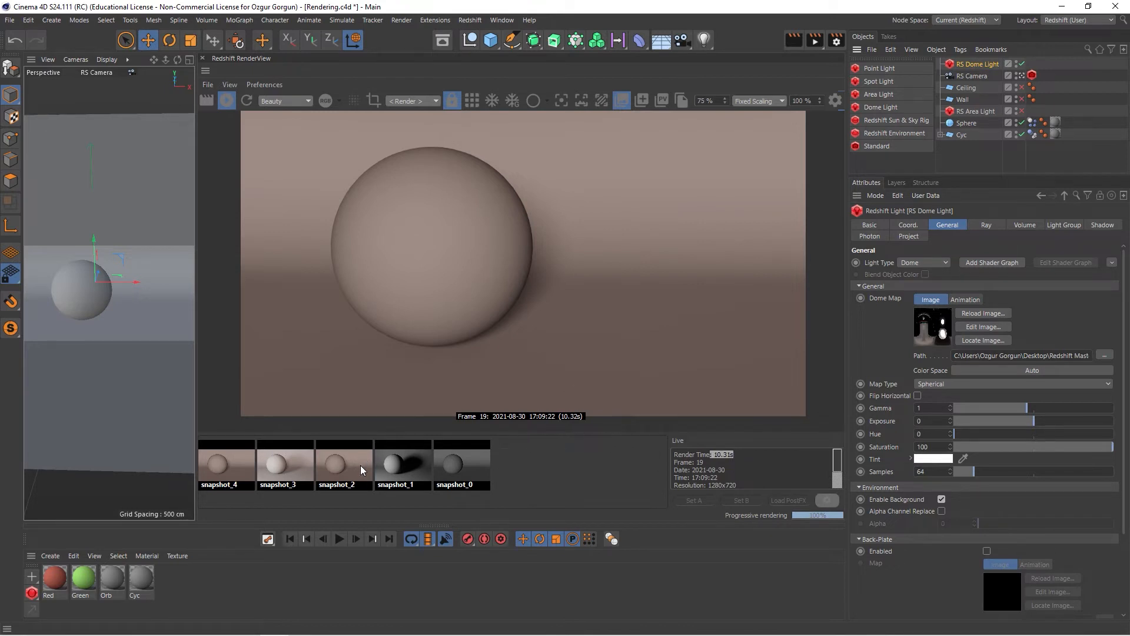
click(344, 464)
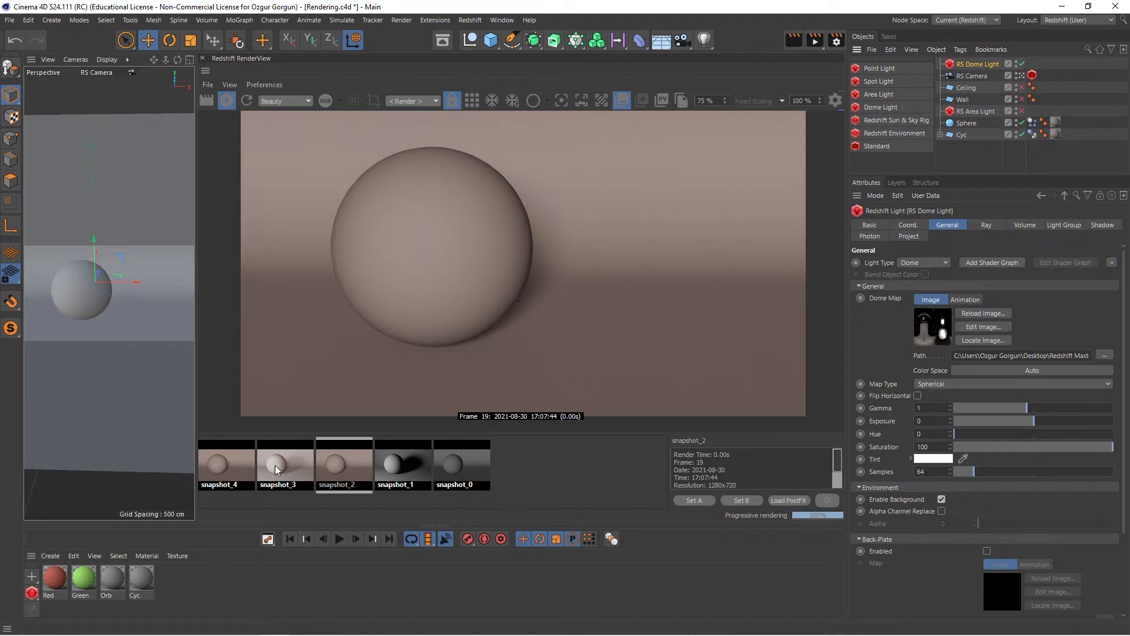
mouse_move(255, 478)
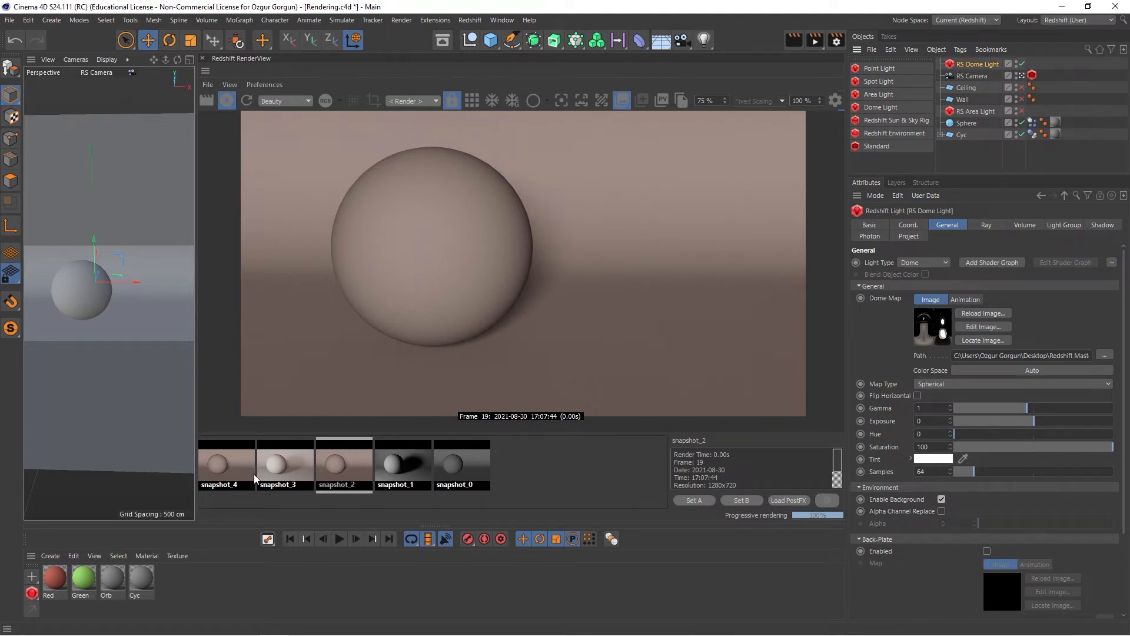
click(226, 465)
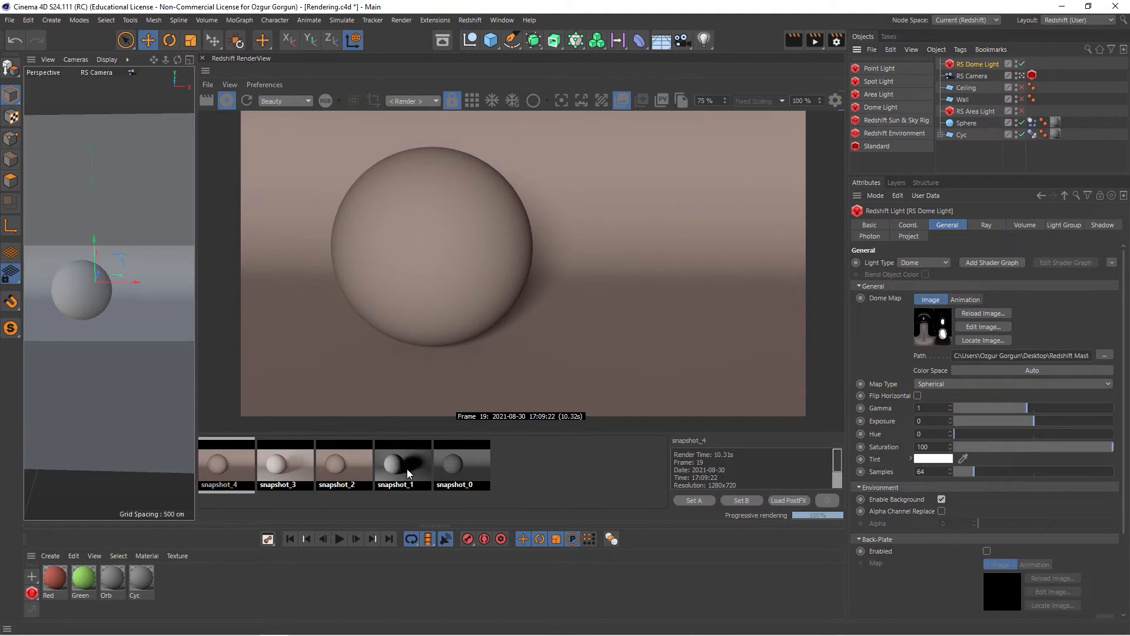
mouse_move(592, 472)
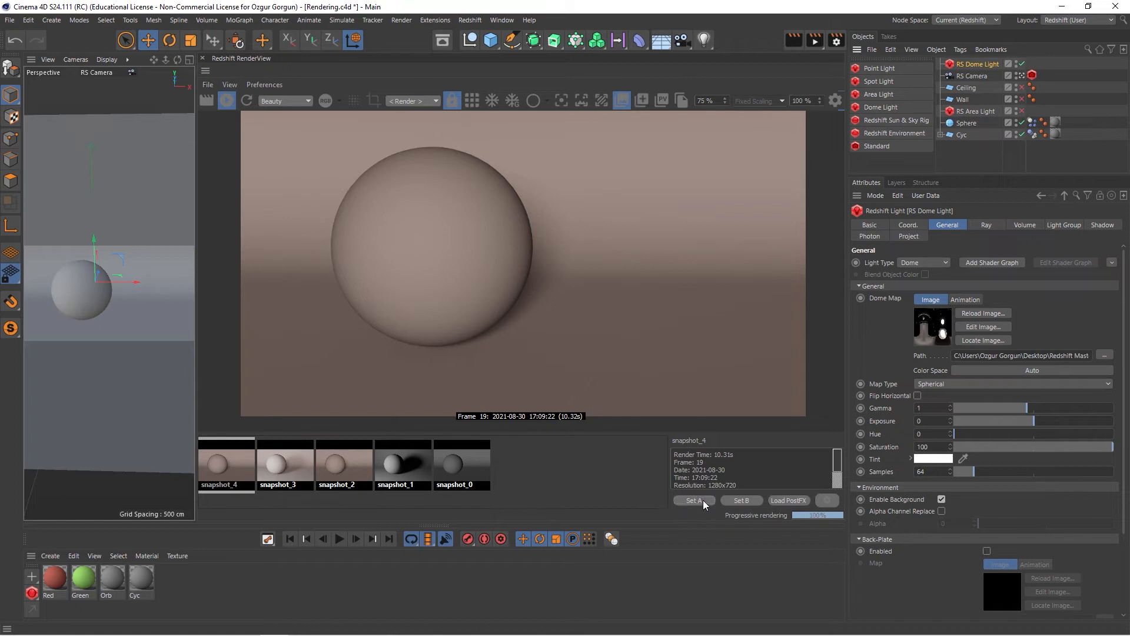
- Set snapshot_4 as side A of the comparison and slide the split divider across the sphere
click(402, 461)
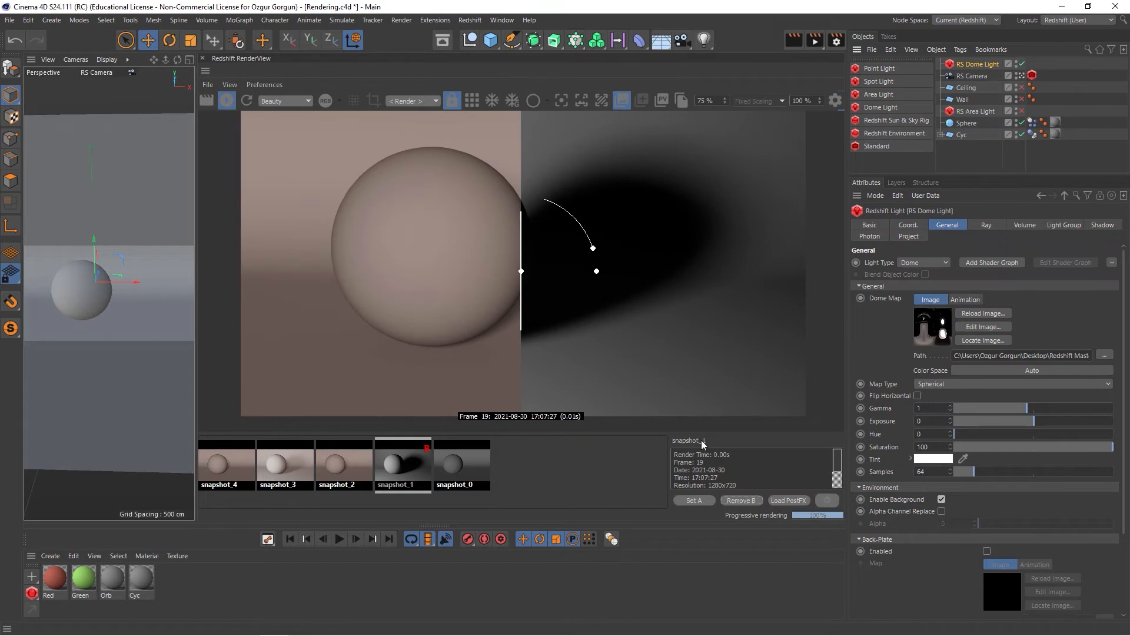
mouse_move(506, 322)
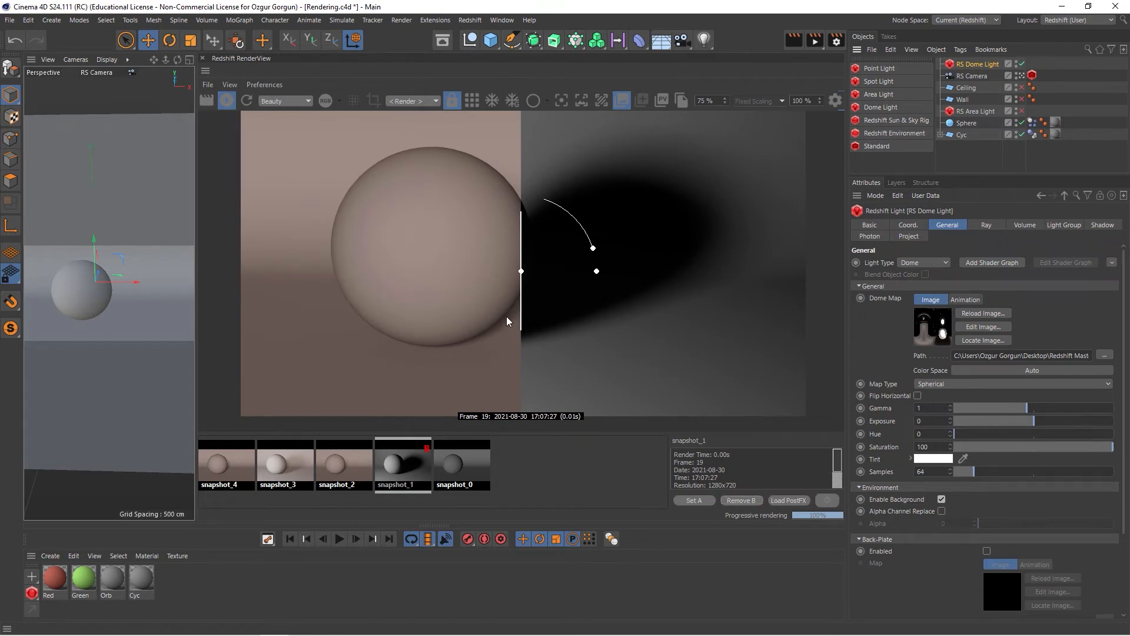
mouse_move(427, 265)
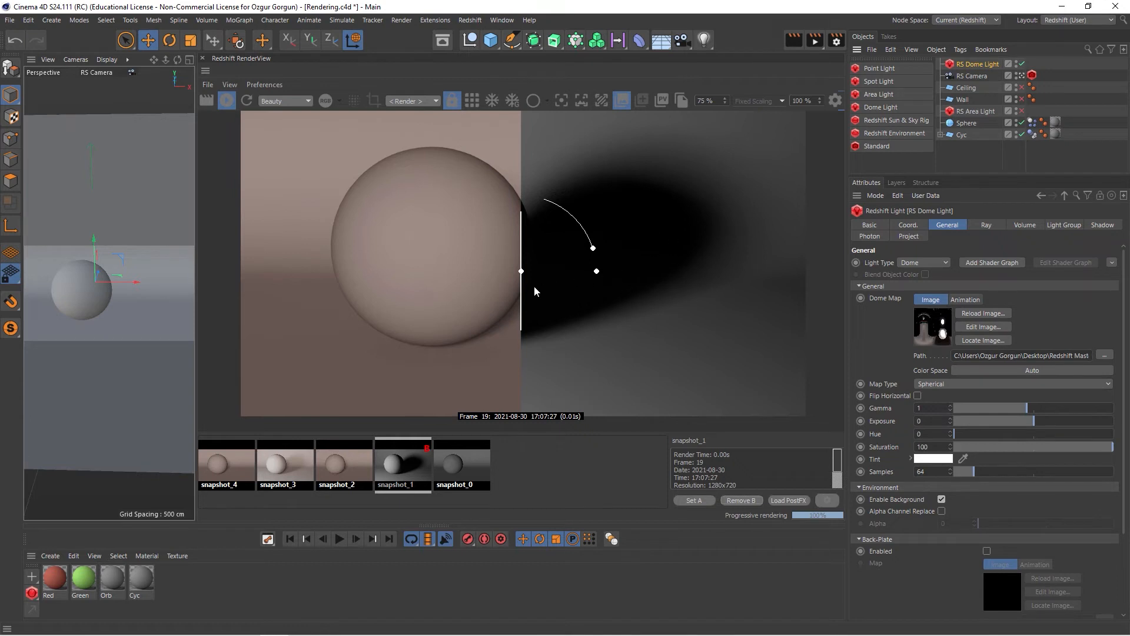
drag(522, 271, 468, 281)
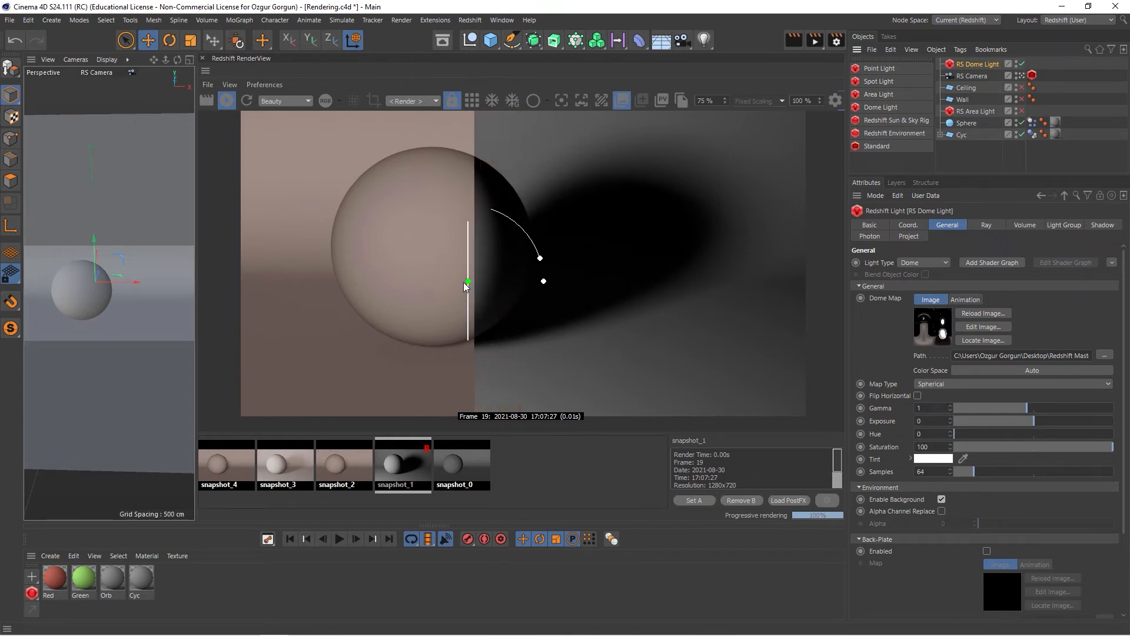
drag(468, 282, 505, 259)
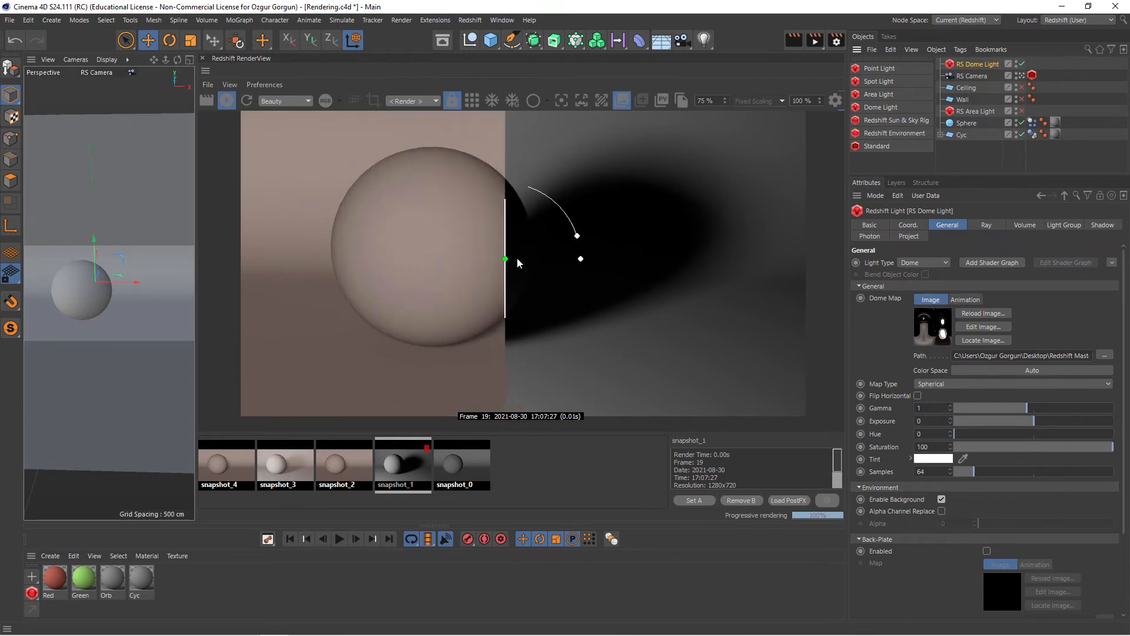
drag(505, 259, 475, 293)
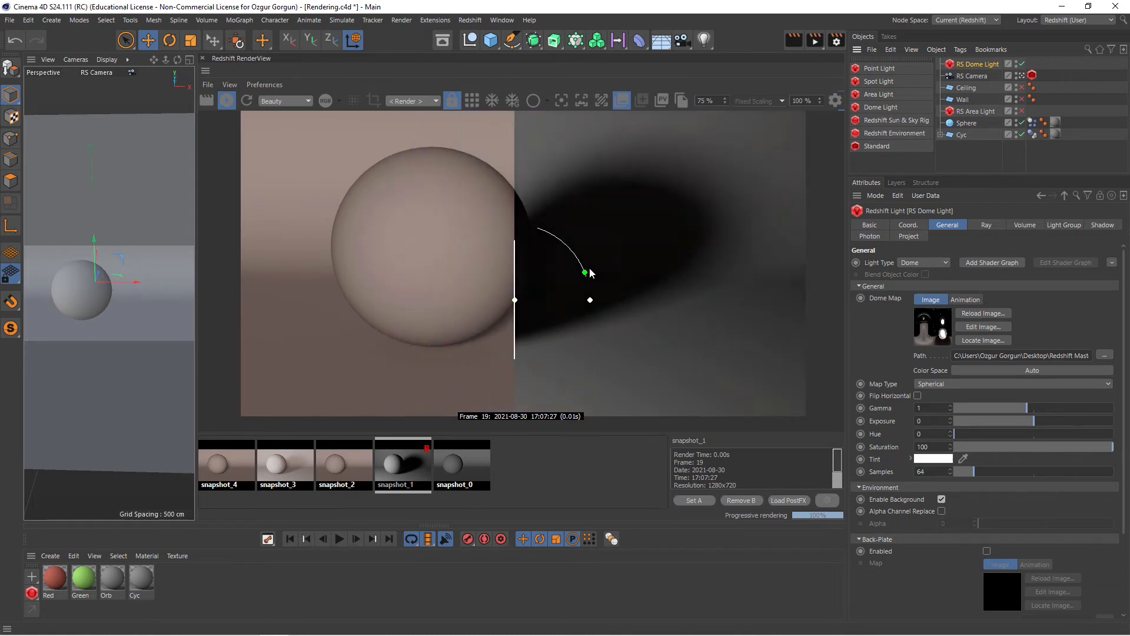
- Rotate the comparison divider, returning it vertical and then tilting it diagonally across the sphere
drag(584, 272, 539, 230)
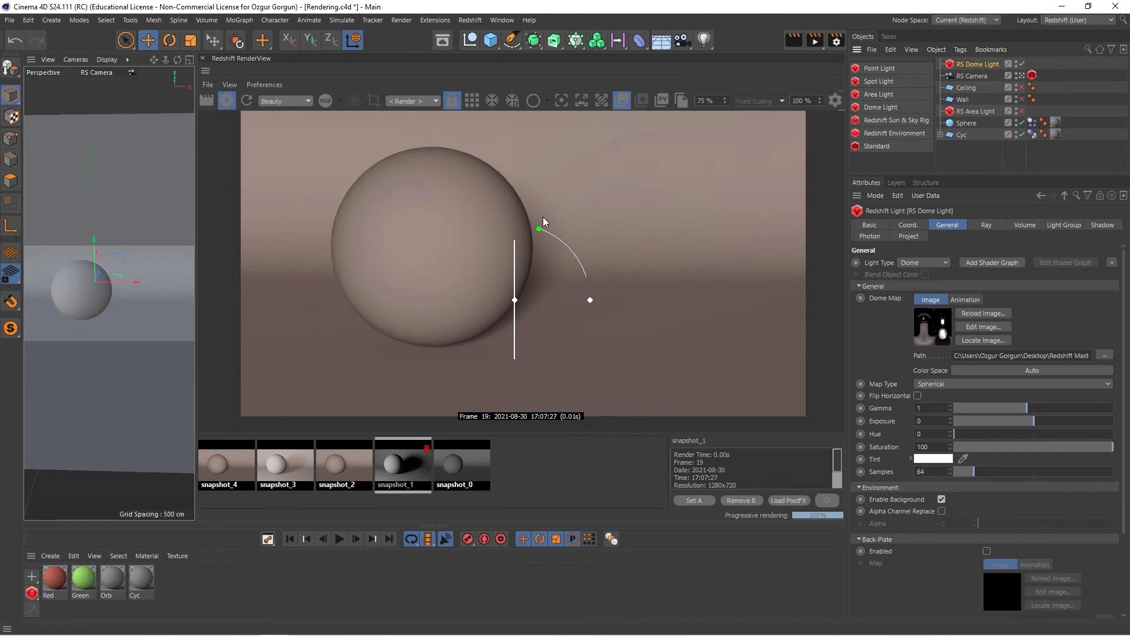
drag(540, 229, 586, 275)
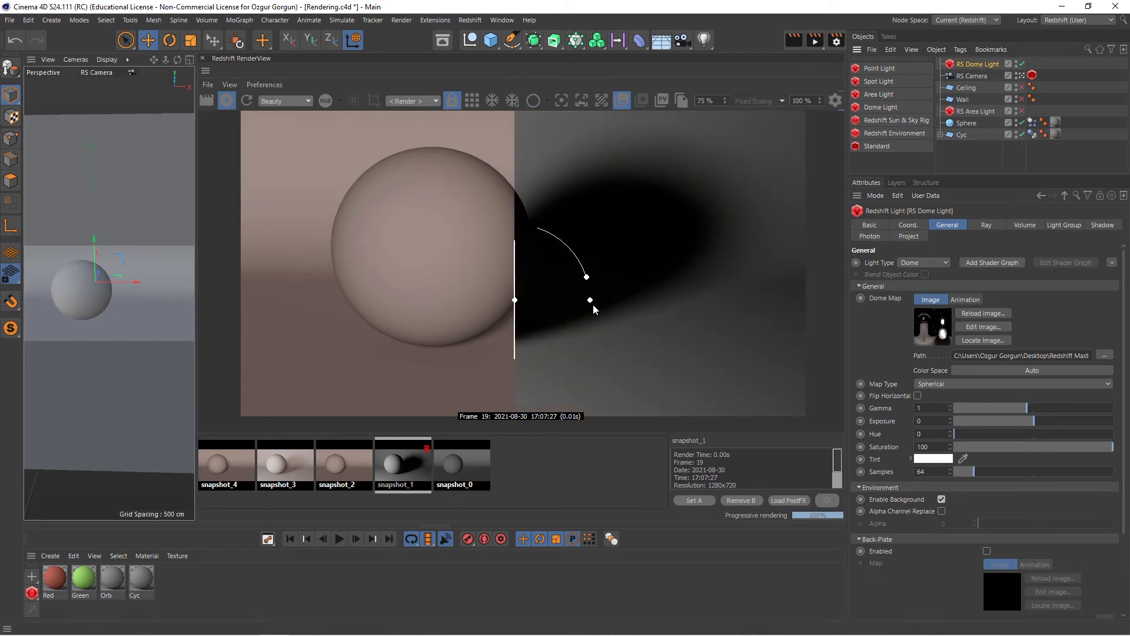
drag(590, 300, 550, 234)
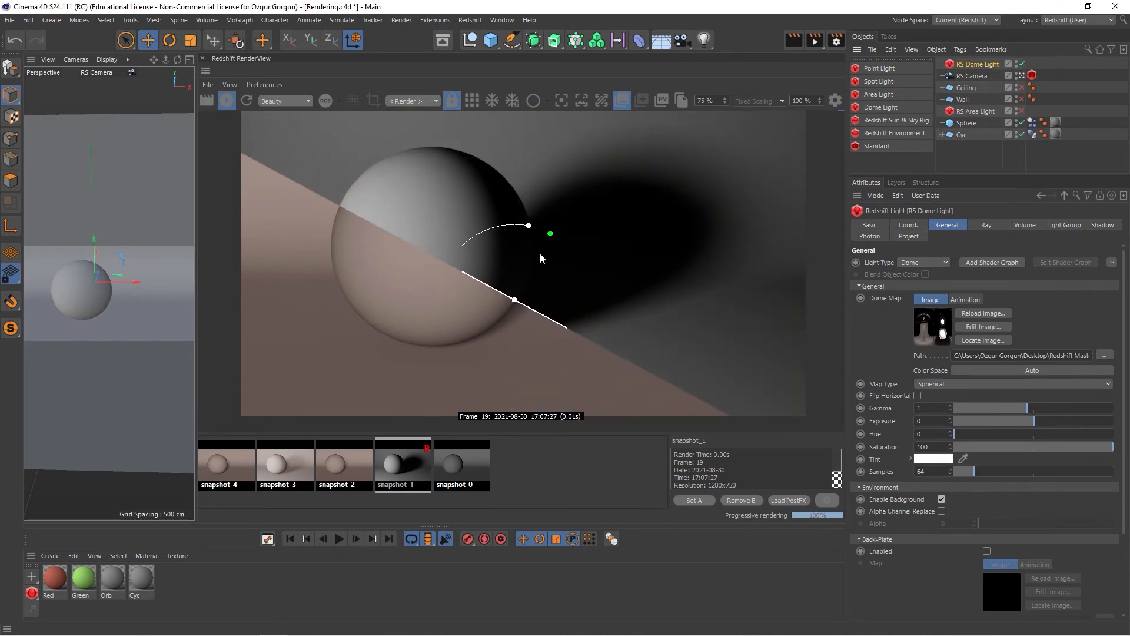
drag(550, 233, 577, 255)
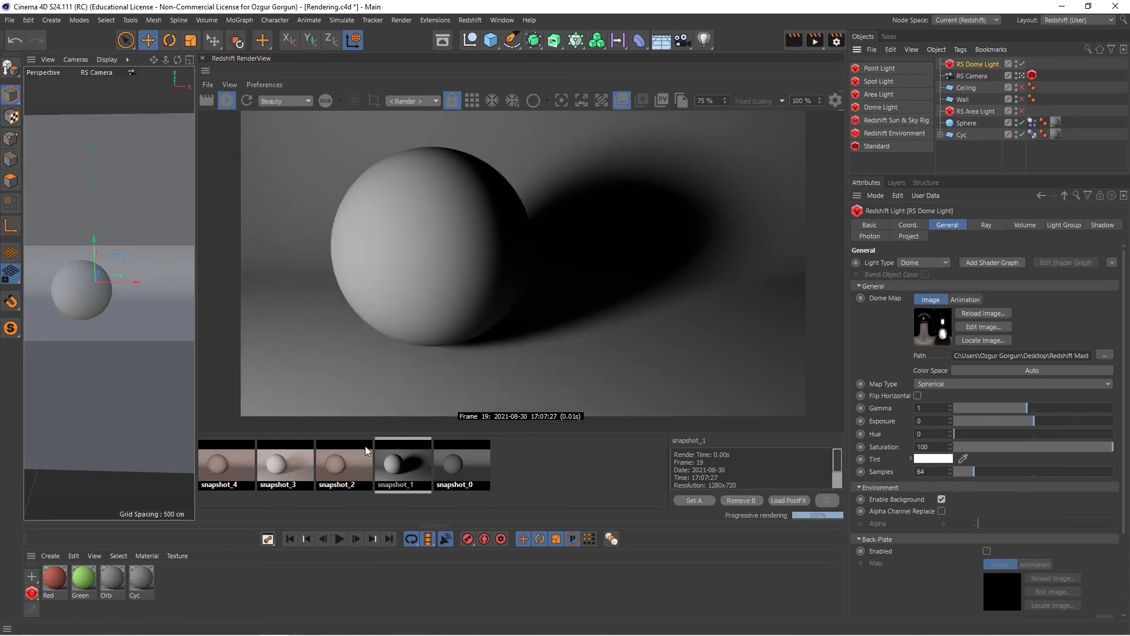
- Display snapshot_2, then leave snapshot_0's neutral grey sphere render on view
click(343, 463)
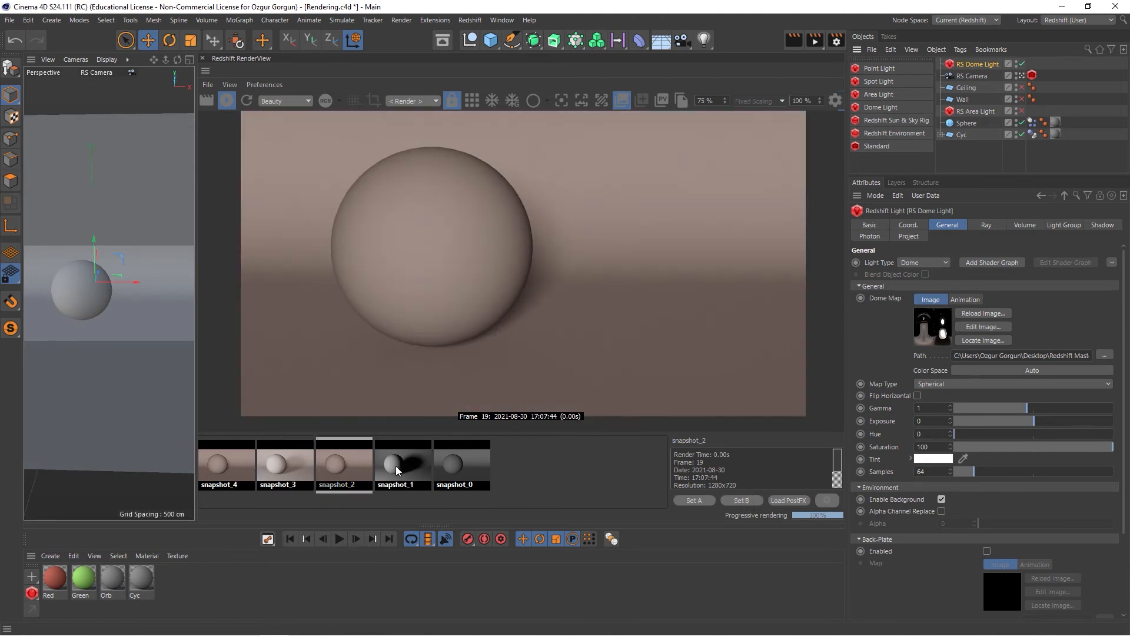
click(460, 464)
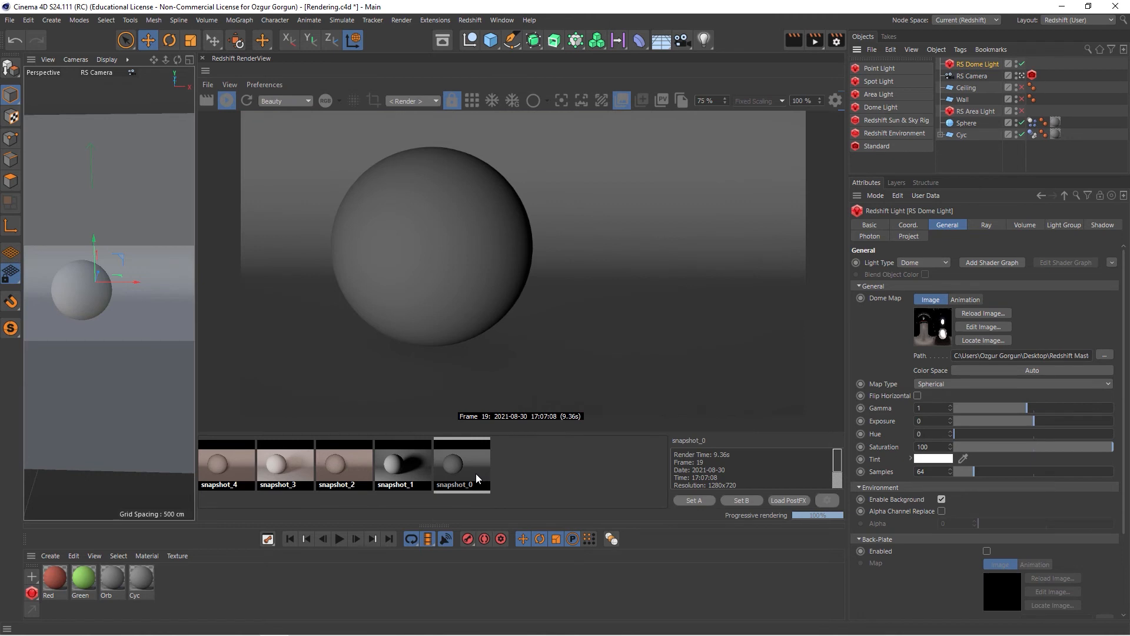
mouse_move(466, 484)
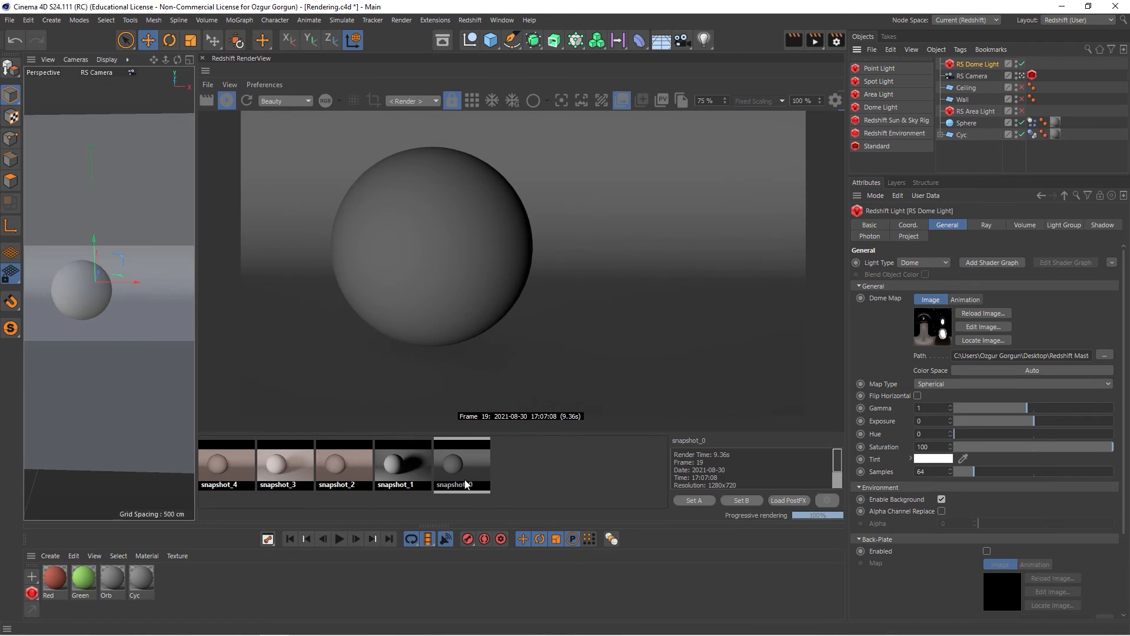
mouse_move(465, 483)
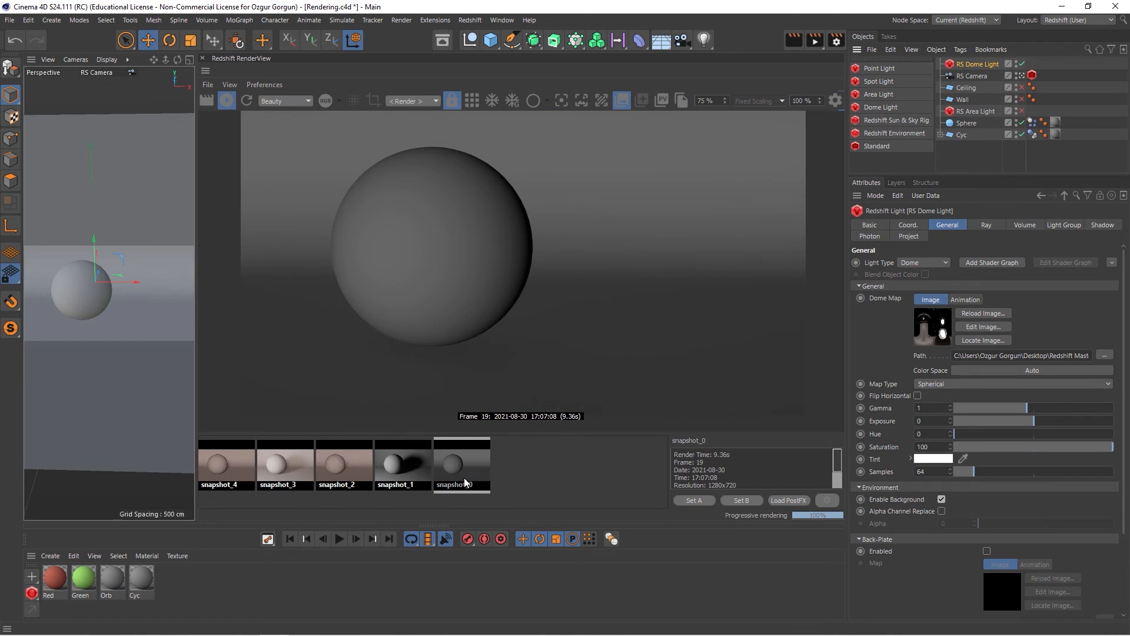